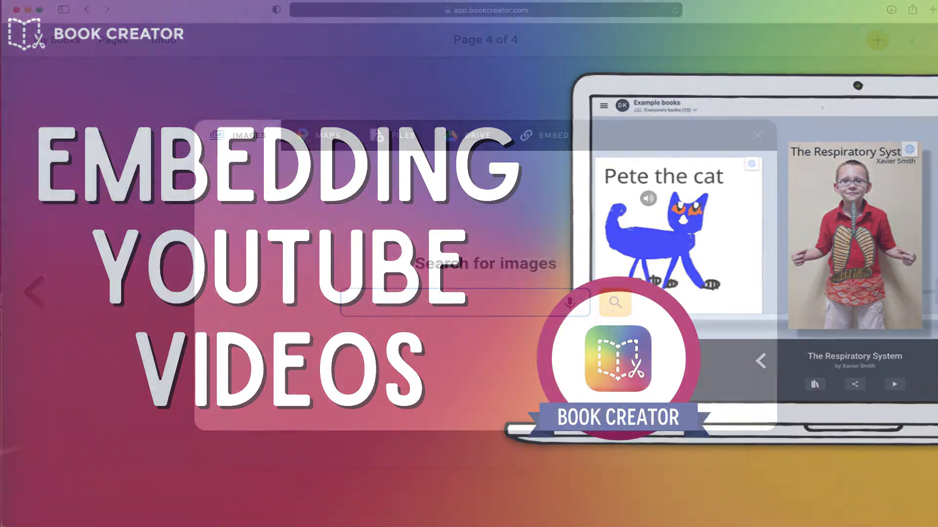
# Switch the add-media dialog to the Embed option for outside web content
pyautogui.click(553, 135)
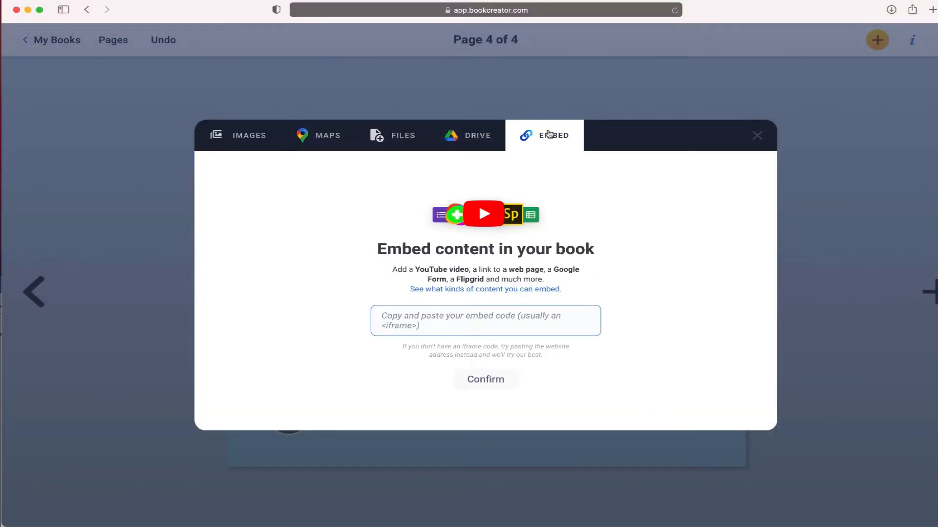
pyautogui.moveTo(494, 213)
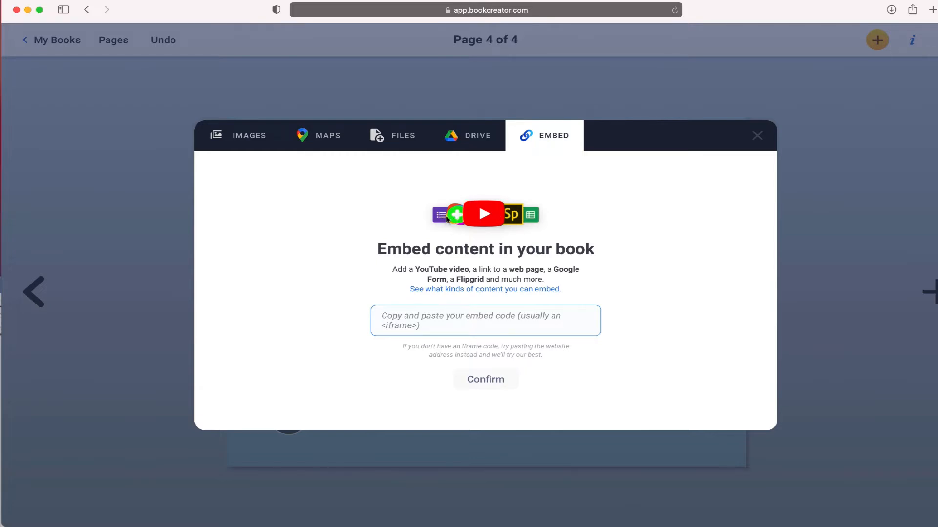
pyautogui.moveTo(507, 224)
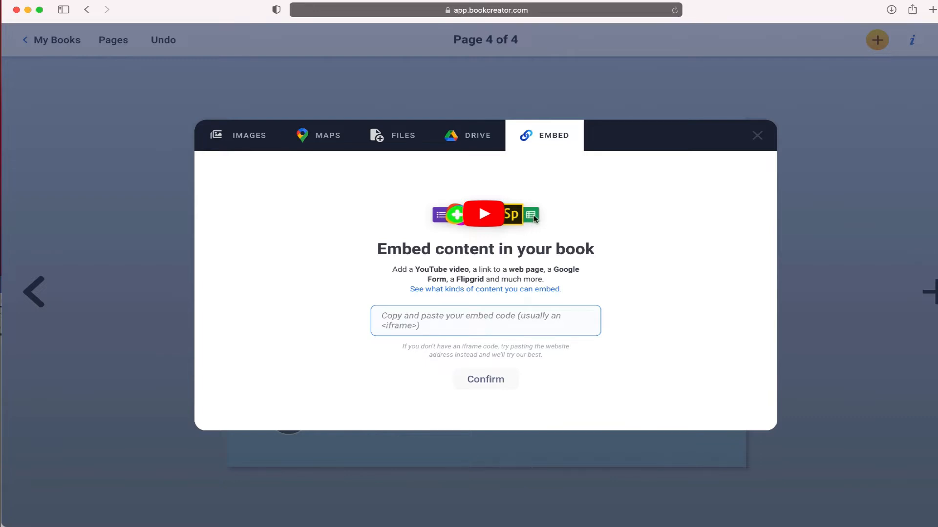
pyautogui.moveTo(485, 204)
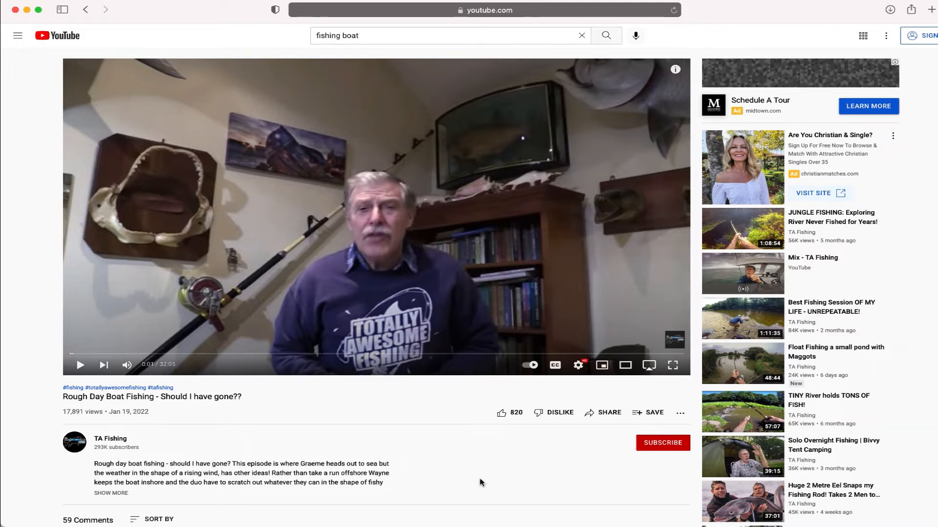
pyautogui.moveTo(608, 418)
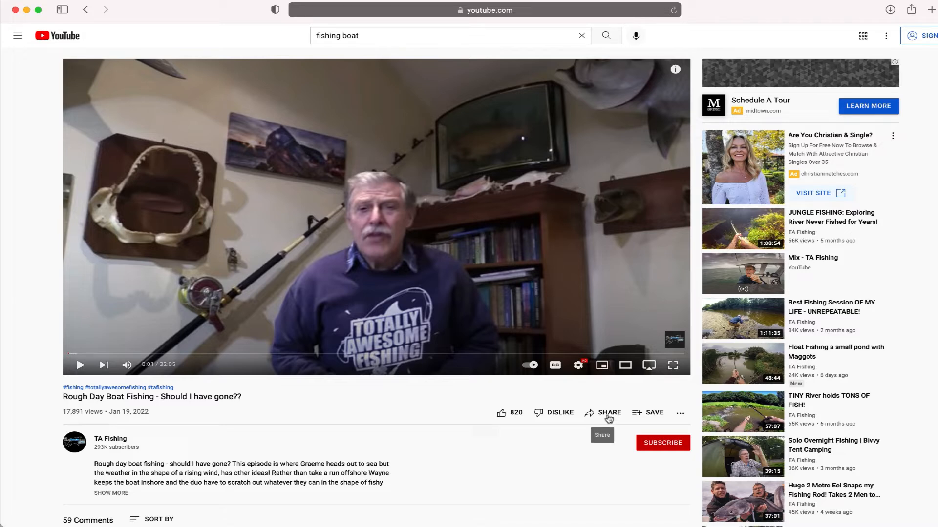
# Copy the youtu.be share link for 'Rough Day Boat Fishing - Should I have gone??'
pyautogui.click(609, 413)
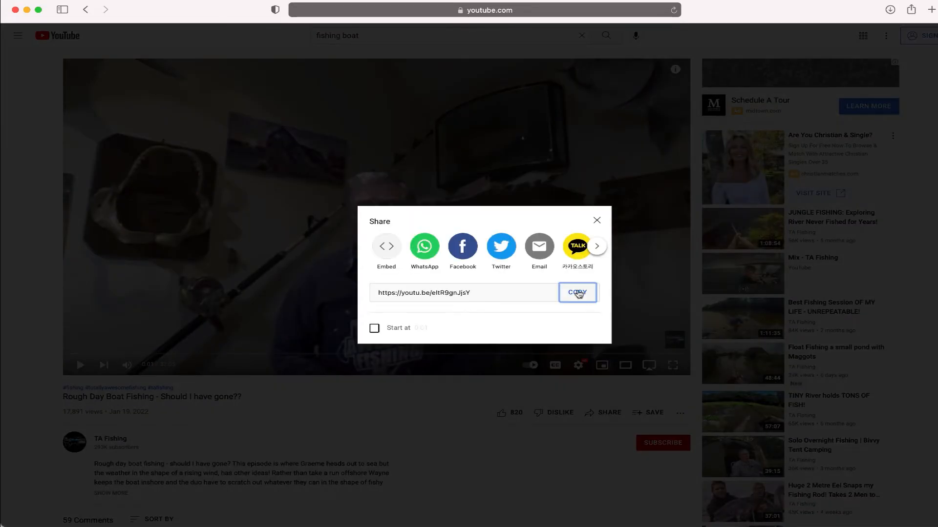
pyautogui.click(578, 293)
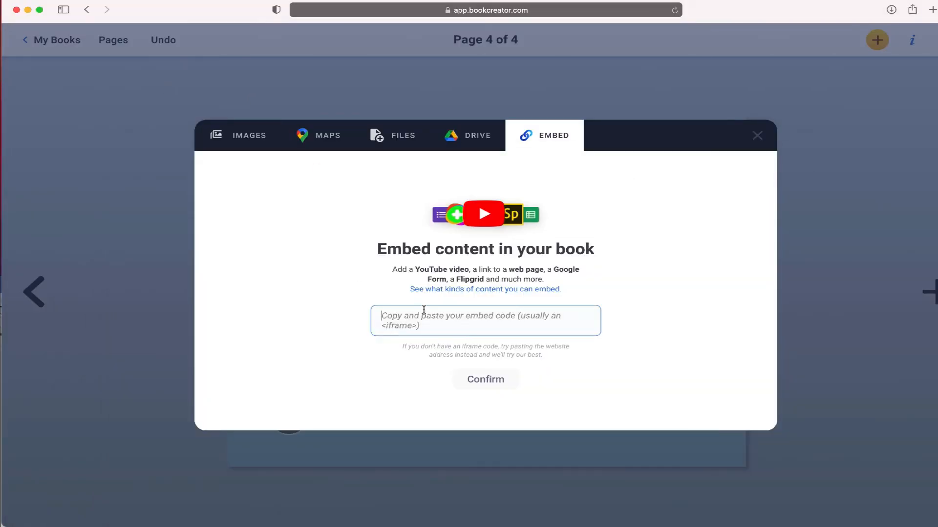
pyautogui.write('https://youtu.be/eItR9gnJjsY')
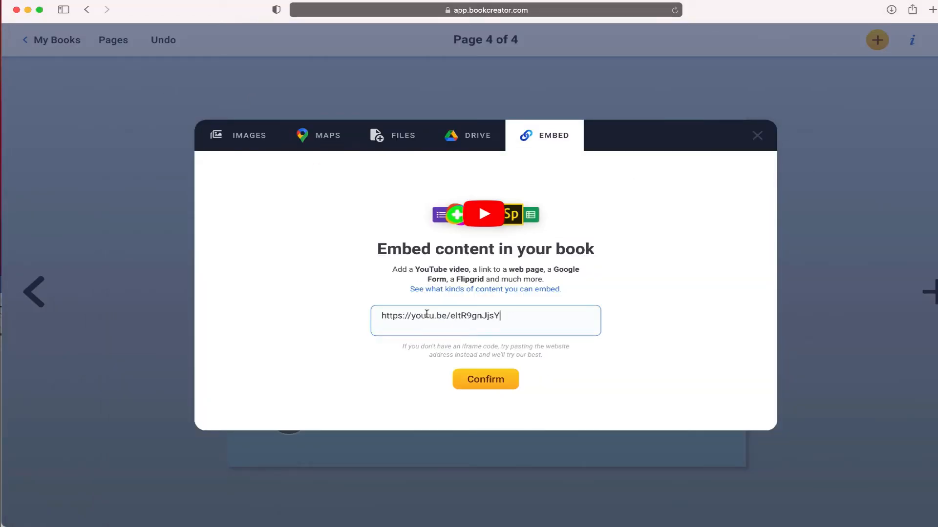
pyautogui.click(485, 380)
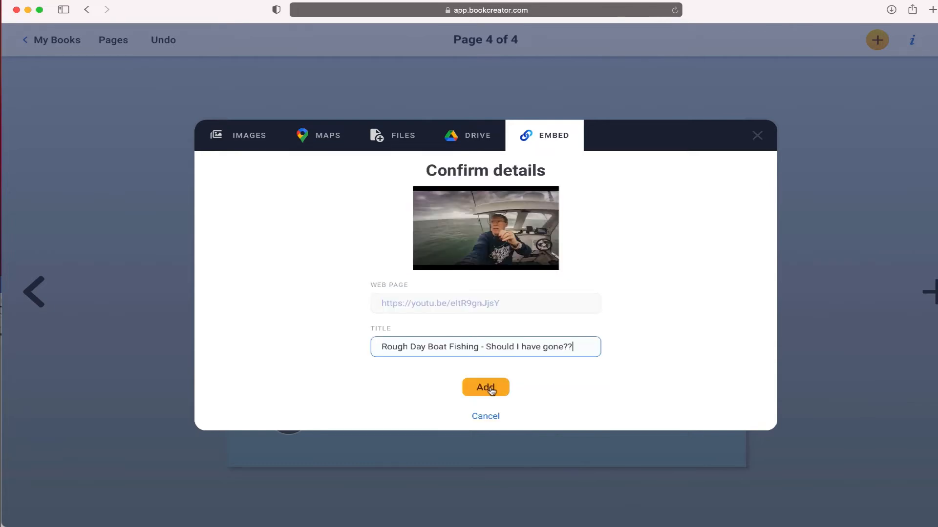
pyautogui.click(485, 388)
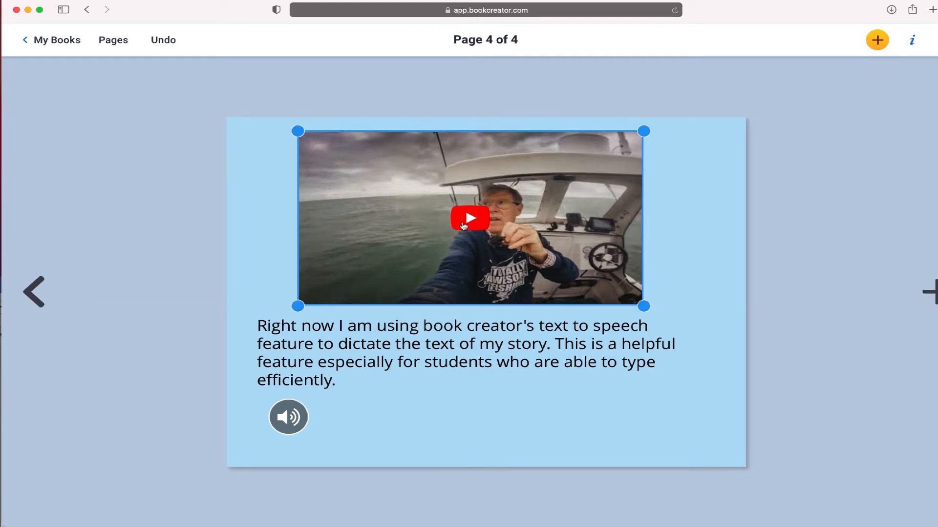
pyautogui.moveTo(386, 304)
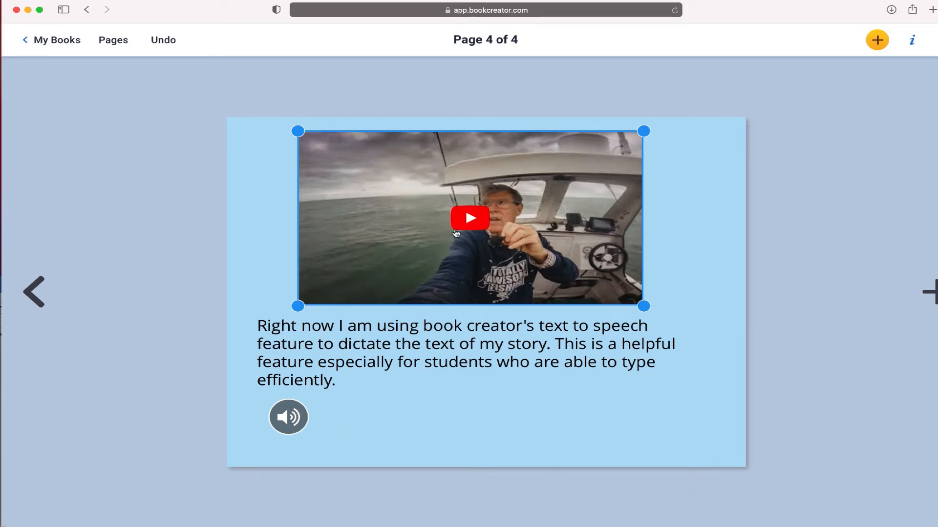
pyautogui.moveTo(461, 233)
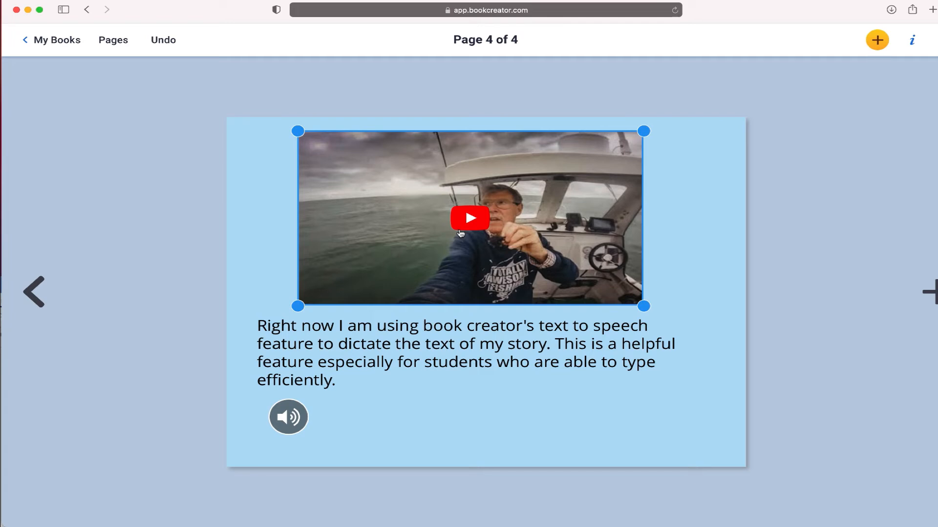
pyautogui.click(876, 39)
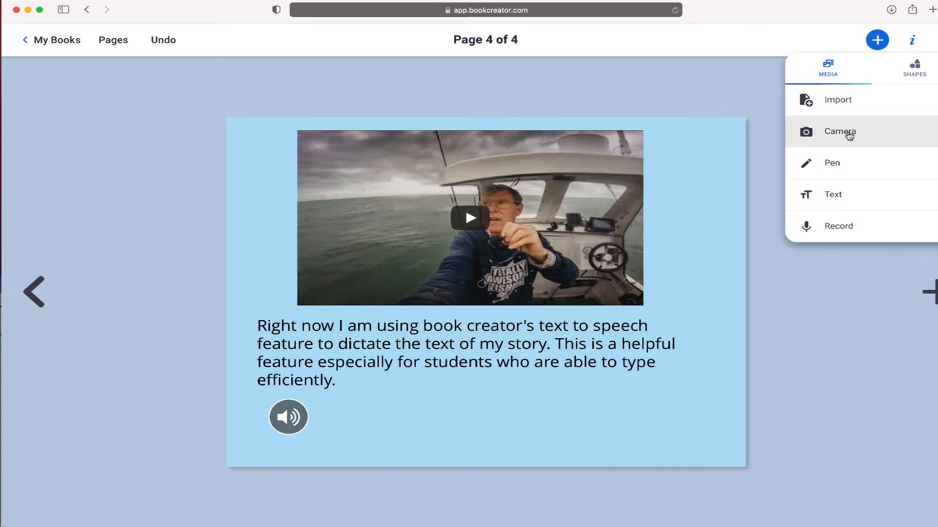
pyautogui.moveTo(855, 134)
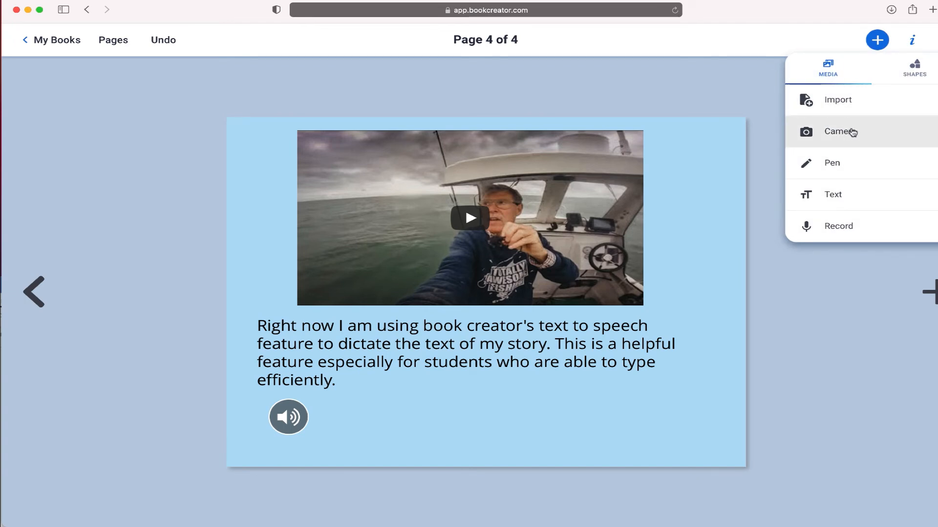